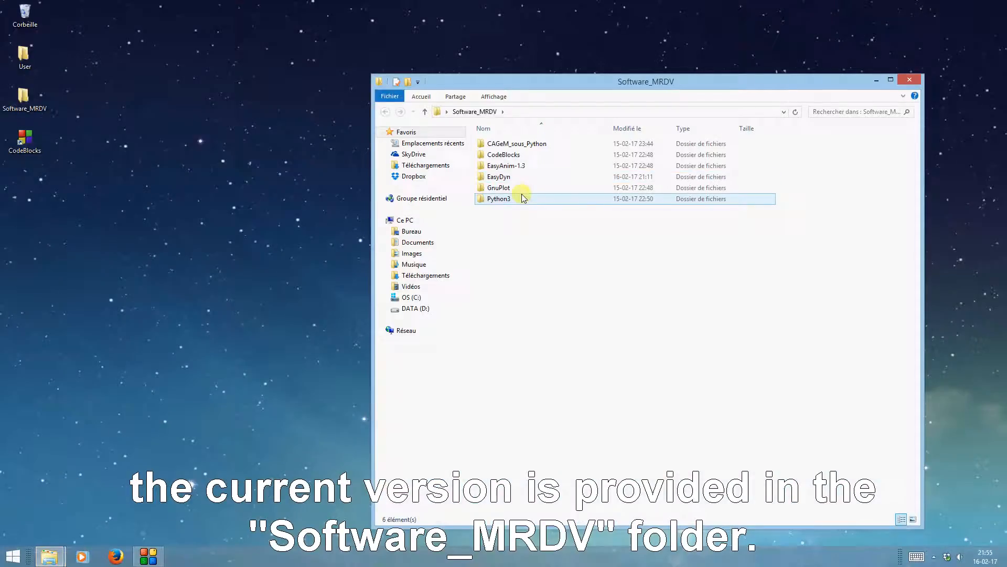
- Launch python-3.6.0-amd64.exe from the Python3 folder inside Software_MRDV
{"action": "double_click", "coordinate": [500, 198]}
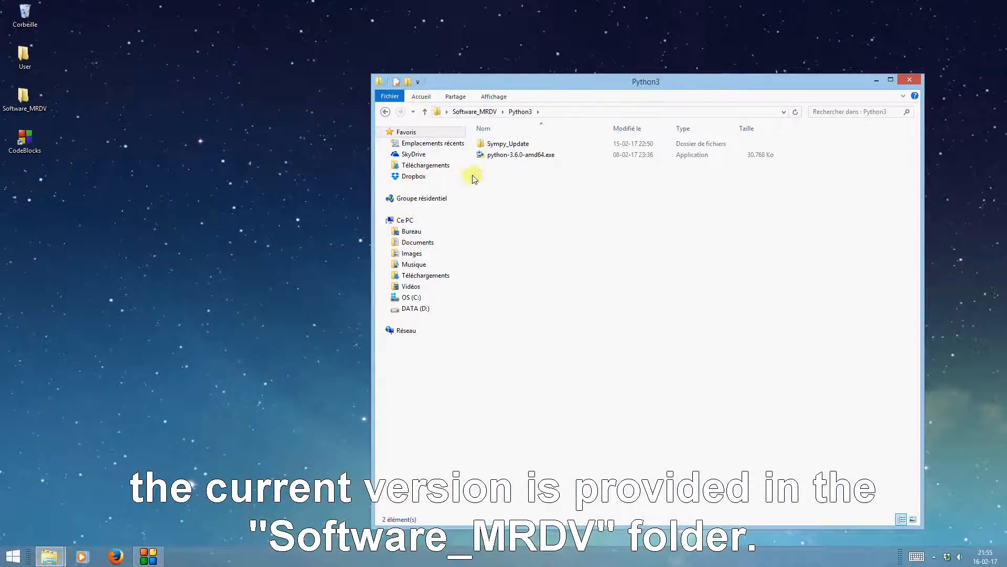
{"action": "left_click", "coordinate": [520, 154]}
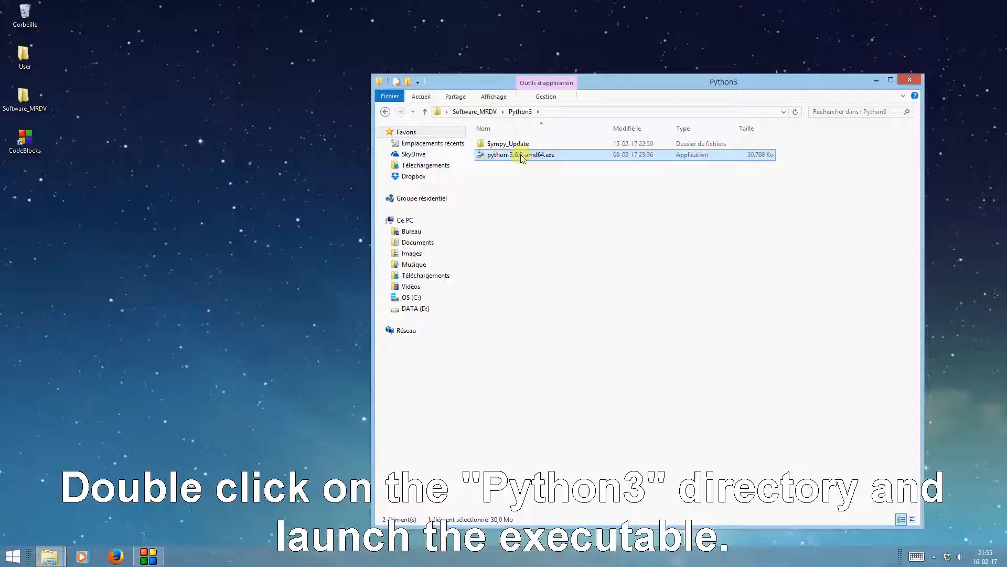
{"action": "double_click", "coordinate": [520, 155]}
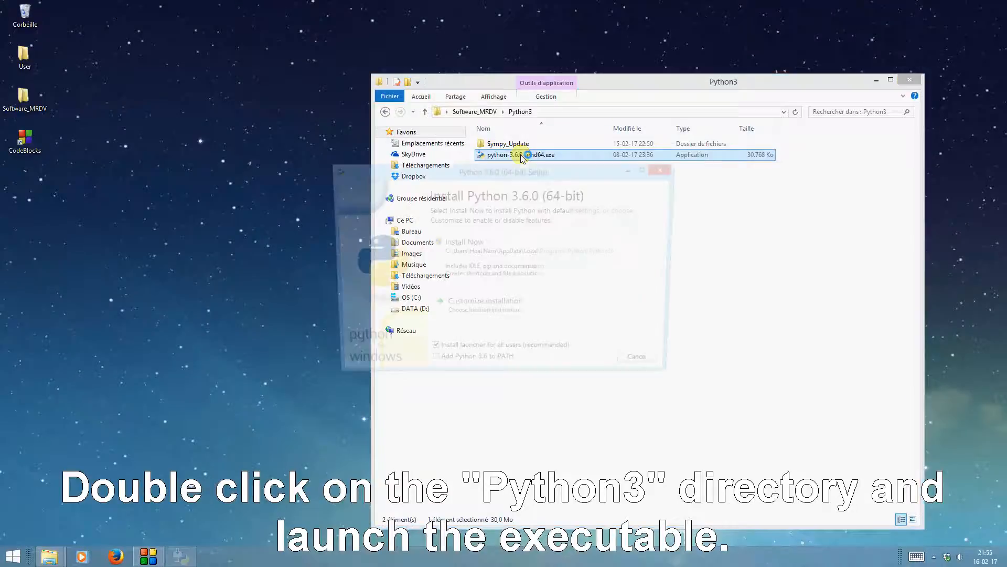
- Run Install Now with defaults and close Setup after 'Setup was successful'
{"action": "double_click", "coordinate": [514, 155]}
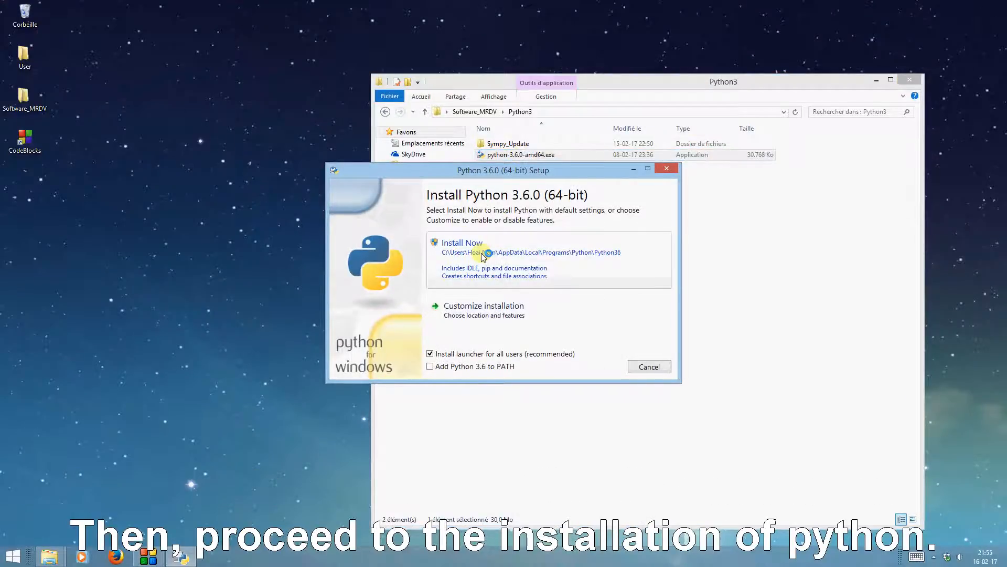
{"action": "left_click", "coordinate": [462, 242]}
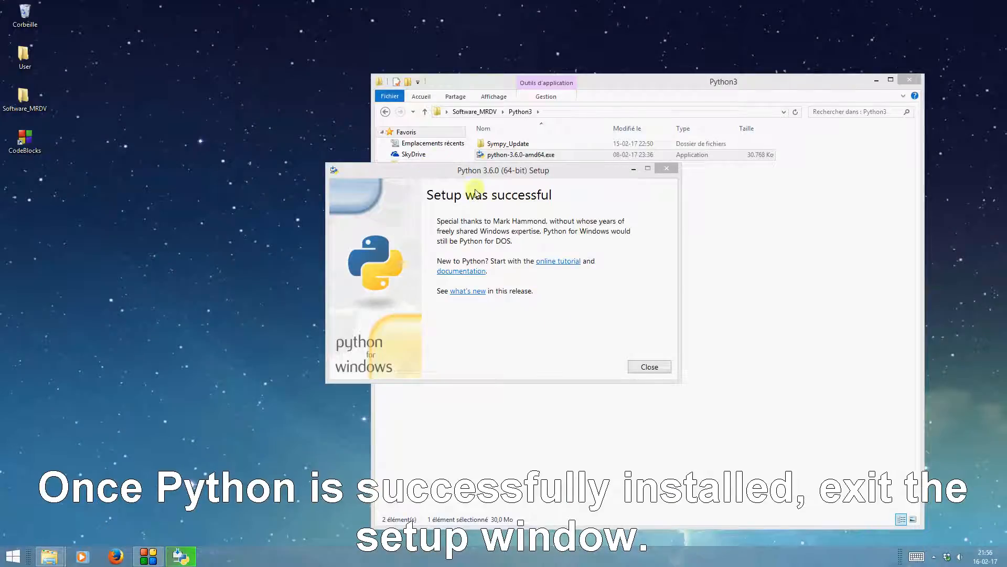
{"action": "left_click", "coordinate": [648, 366]}
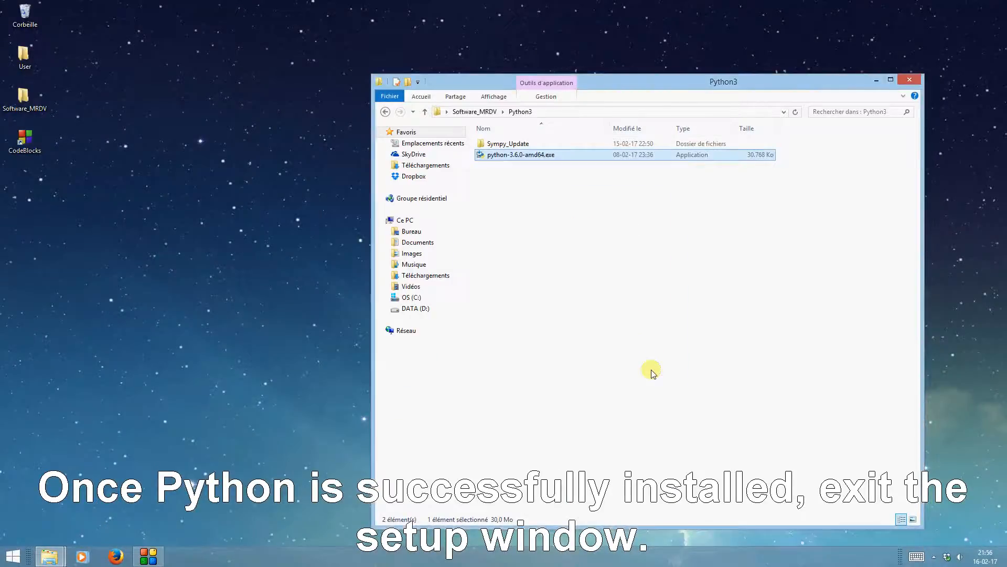
{"action": "mouse_move", "coordinate": [151, 403]}
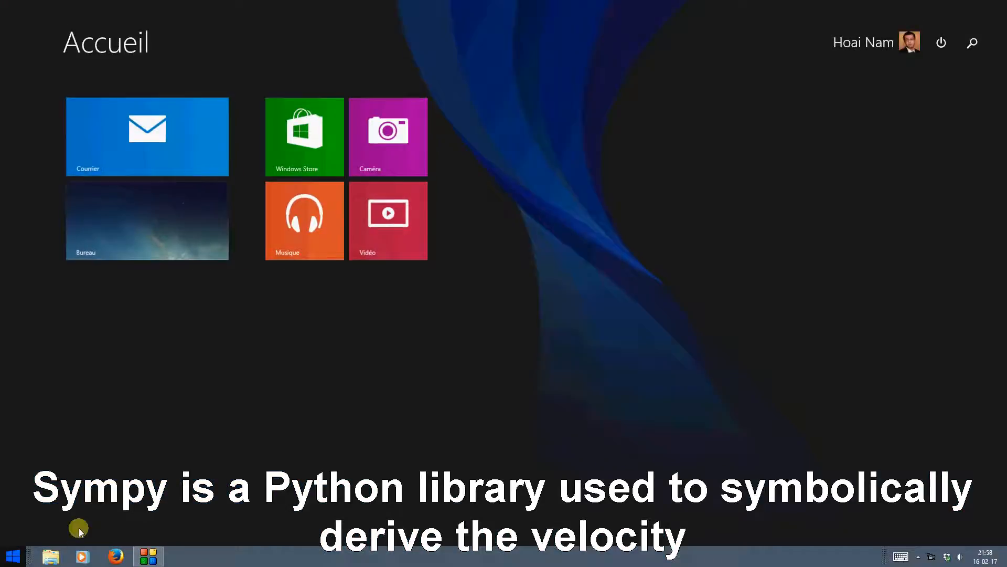
- Search Start for 'invite de commandes' and launch the Command Prompt result
{"action": "left_click", "coordinate": [971, 42]}
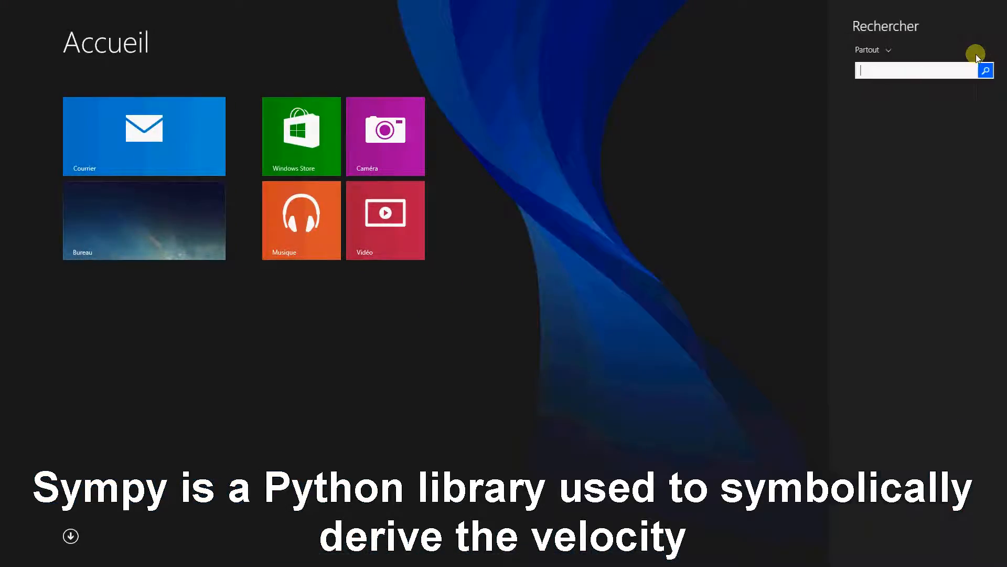
{"action": "type", "text": "invite de commandes"}
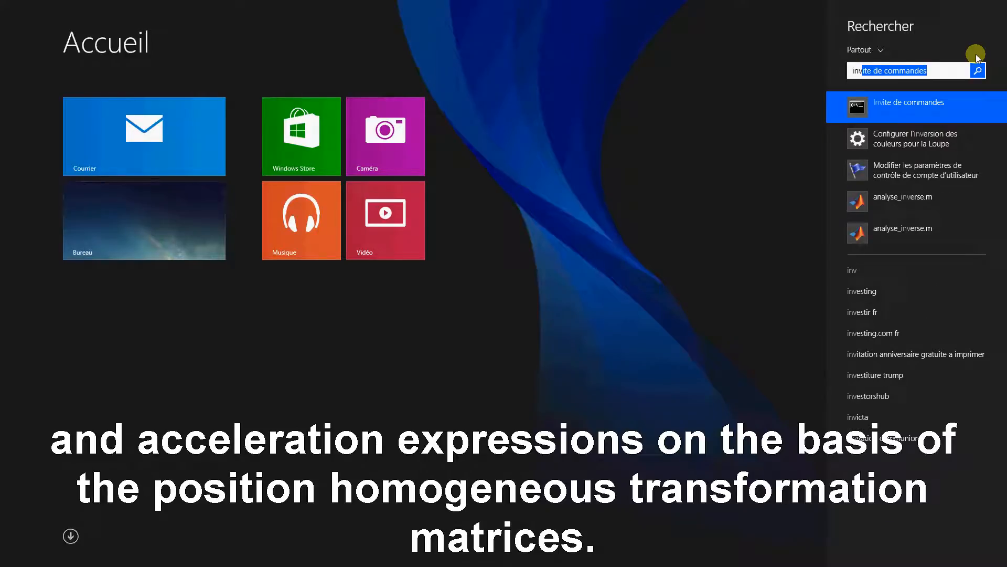
{"action": "left_click", "coordinate": [909, 106]}
{"action": "type", "text": "cd"}
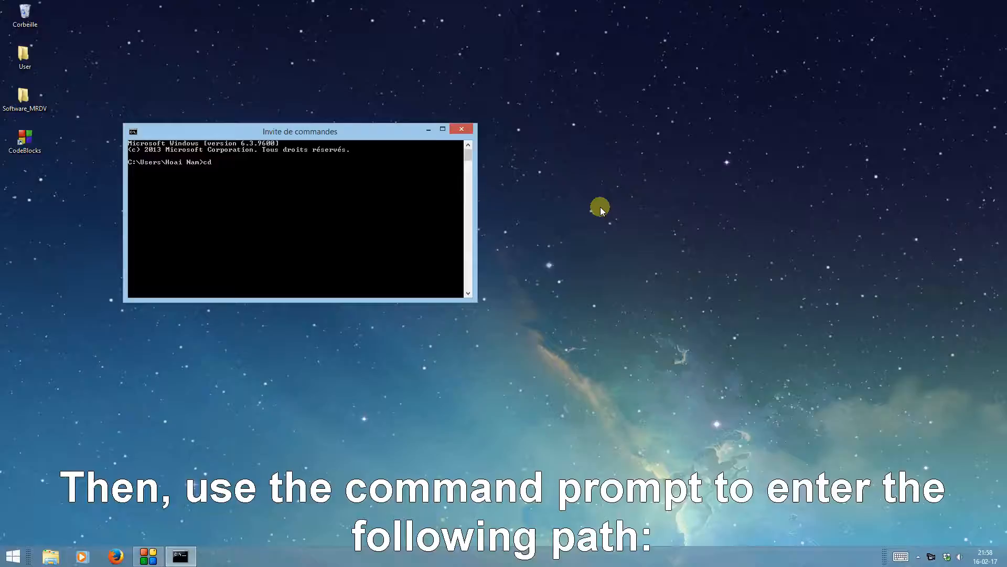
- Change directory through AppData, Local, Programs and Python, then enter cd Python36
{"action": "type", "text": "AppData"}
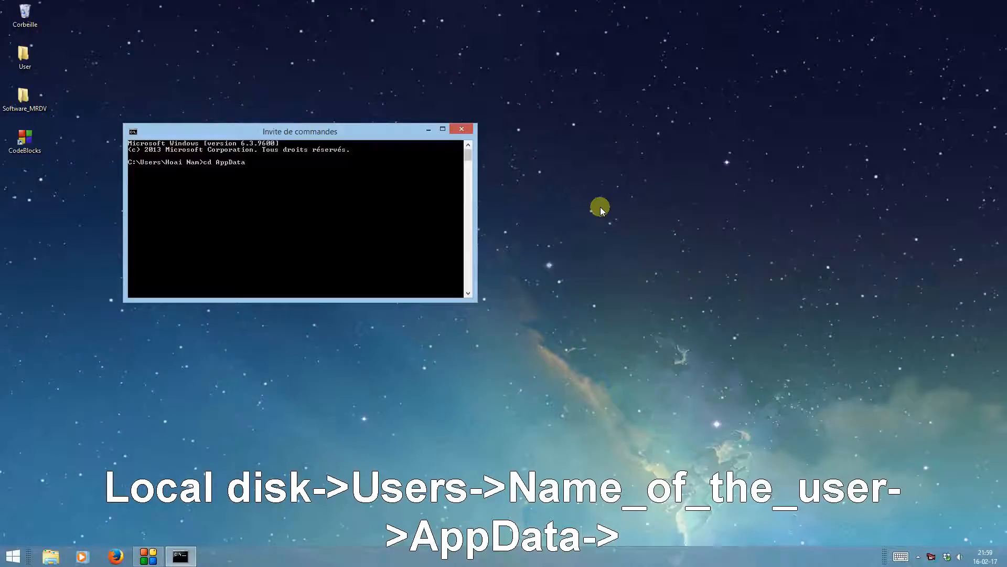
{"action": "type", "text": "cd lo"}
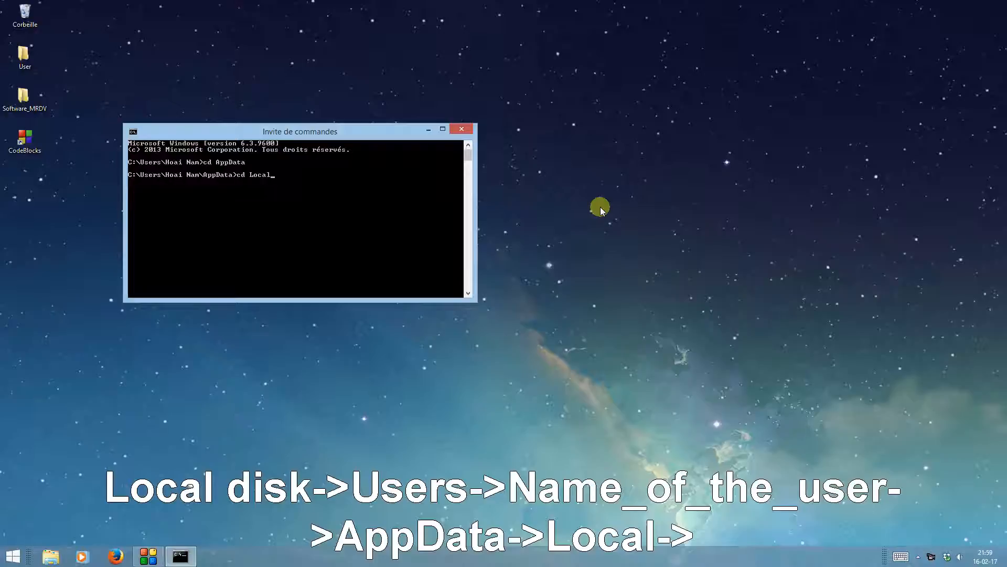
{"action": "type", "text": "cd pr"}
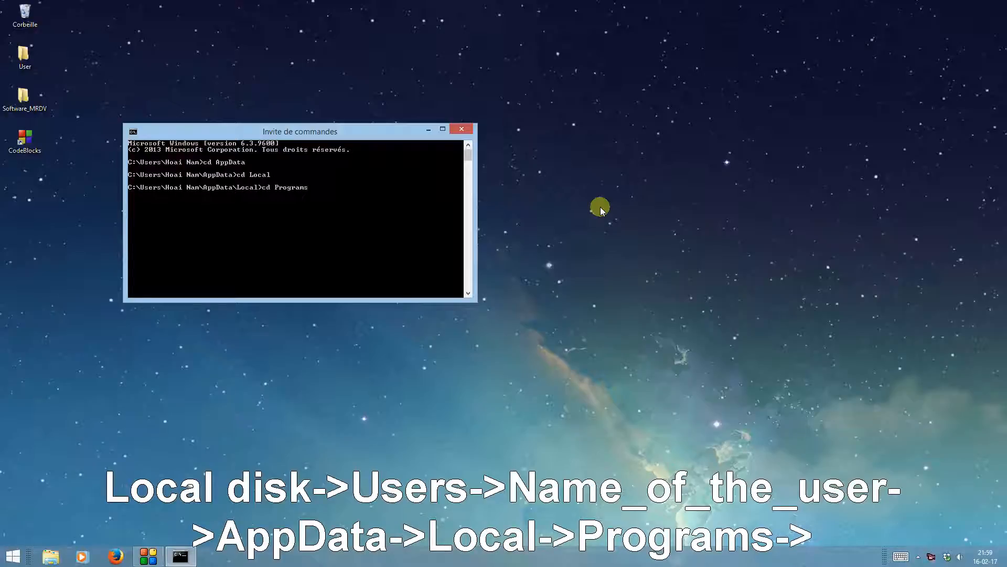
{"action": "type", "text": "cd pyt"}
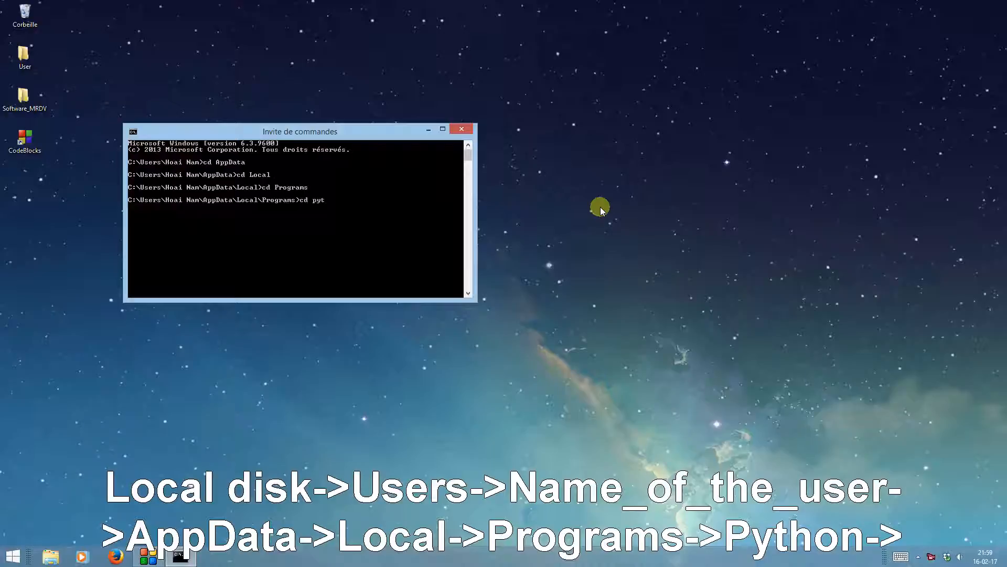
{"action": "type", "text": "hon"}
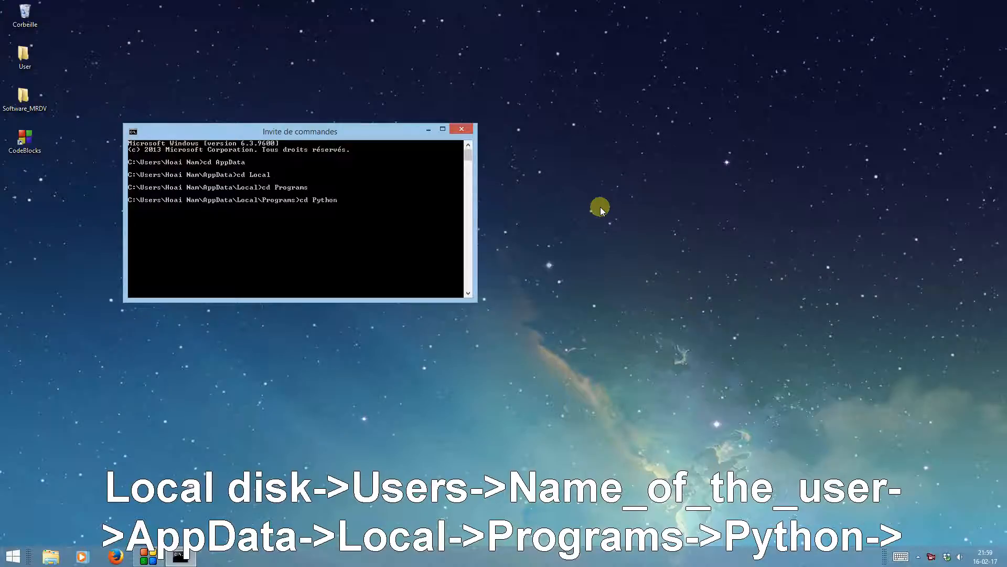
{"action": "type", "text": "cd"}
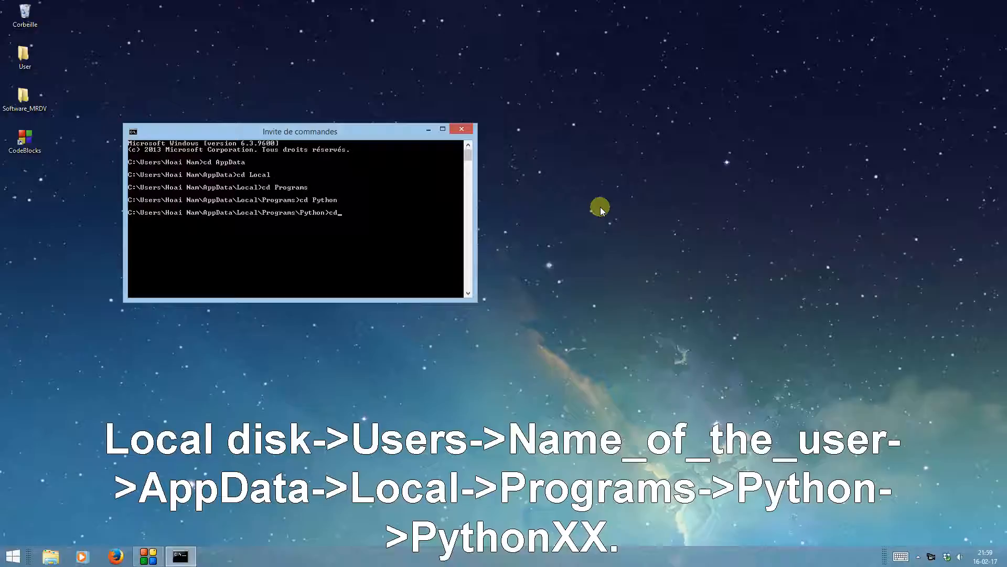
{"action": "type", "text": "Python36"}
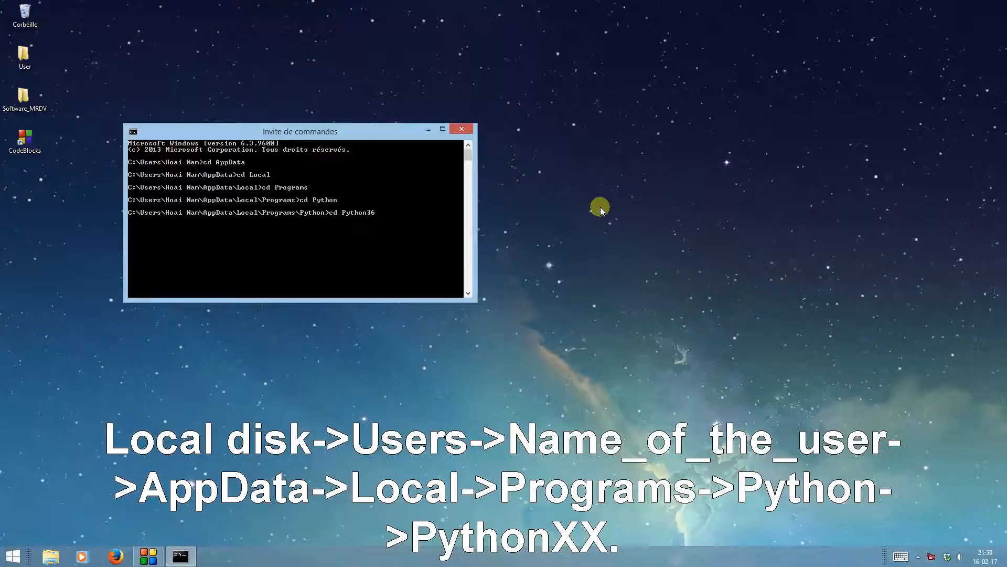
- From Python36, run 'python -m pip install sympy' so sympy-1.0 installs successfully
{"action": "key", "text": "enter"}
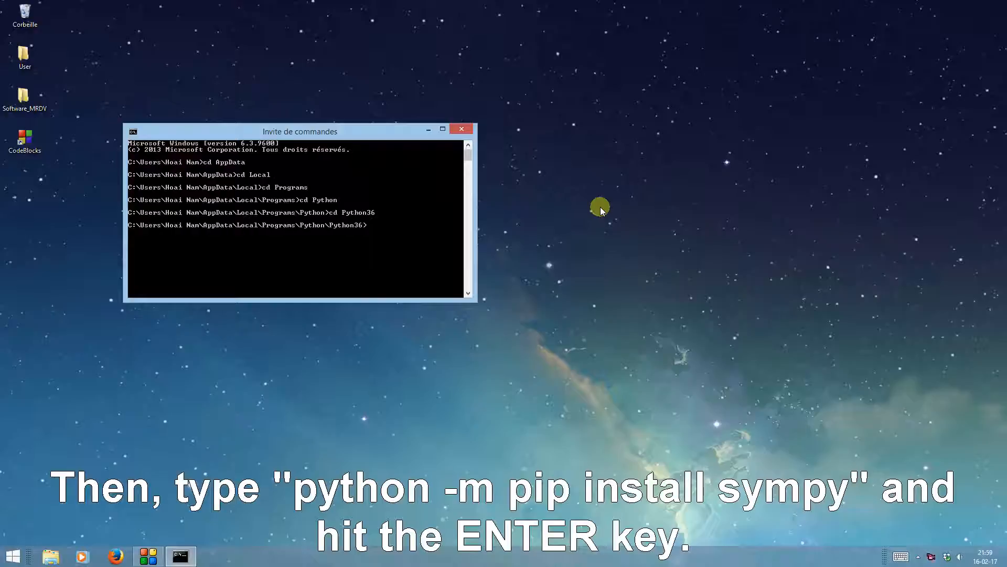
{"action": "type", "text": "py"}
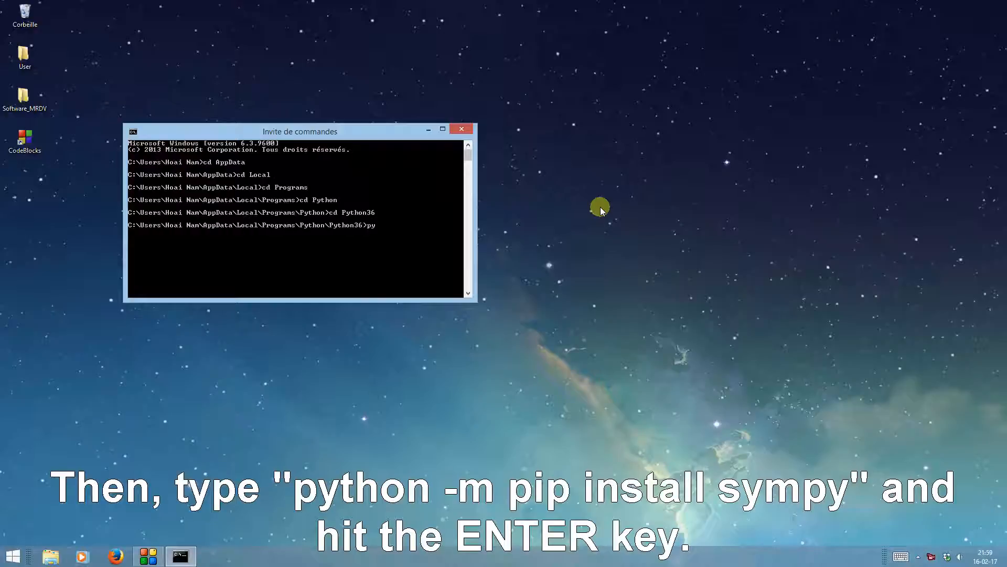
{"action": "type", "text": "python -m"}
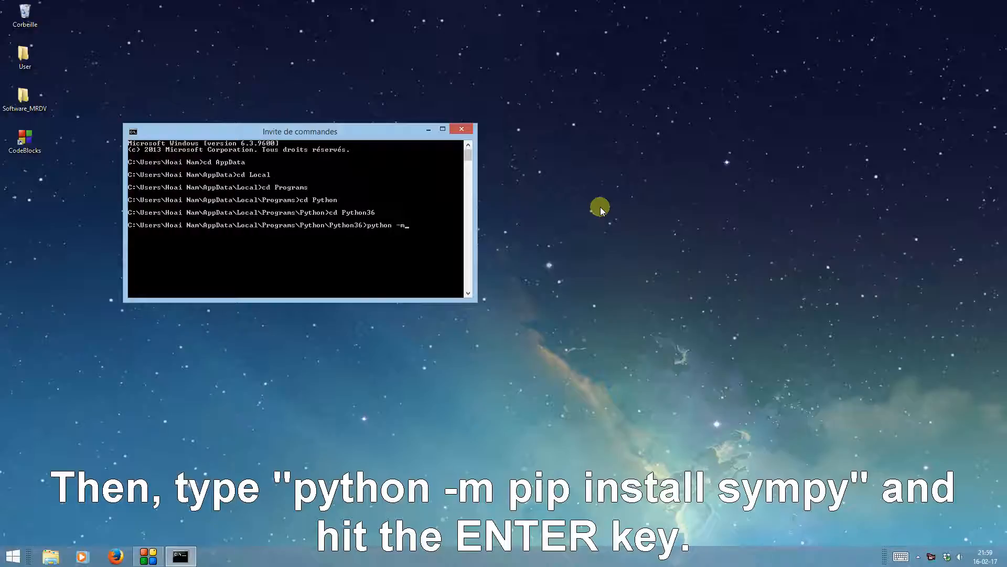
{"action": "type", "text": "pip"}
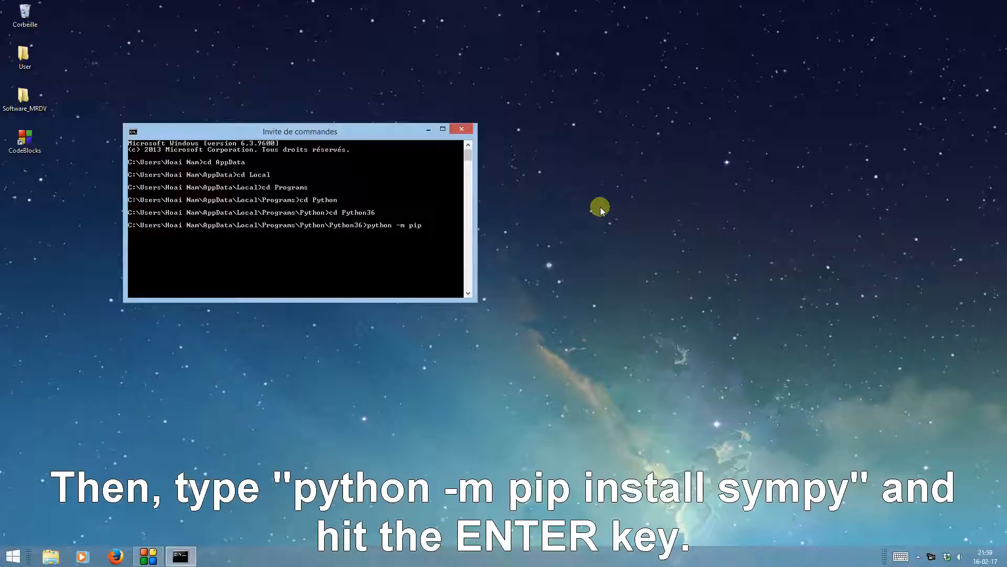
{"action": "type", "text": "install"}
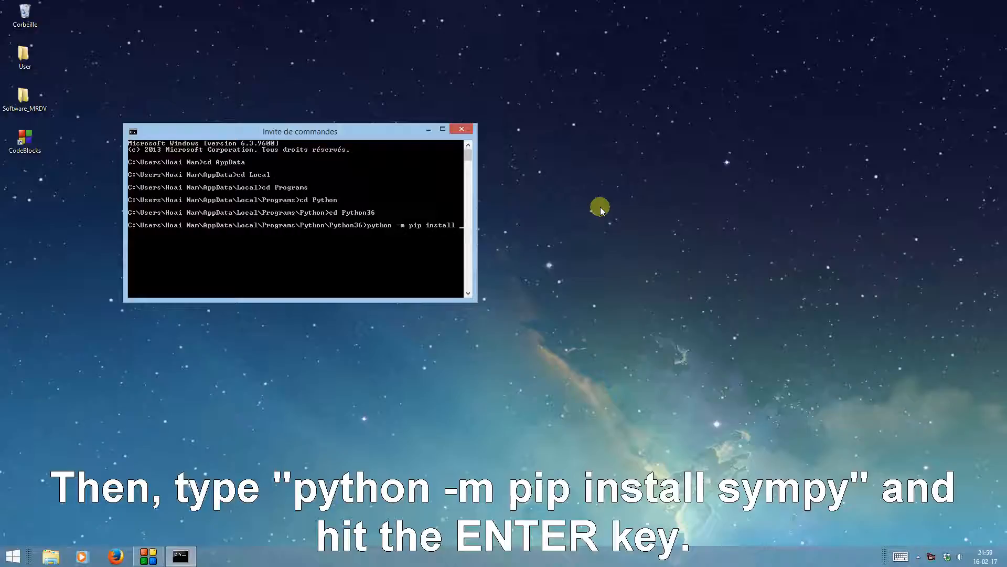
{"action": "type", "text": "sympy"}
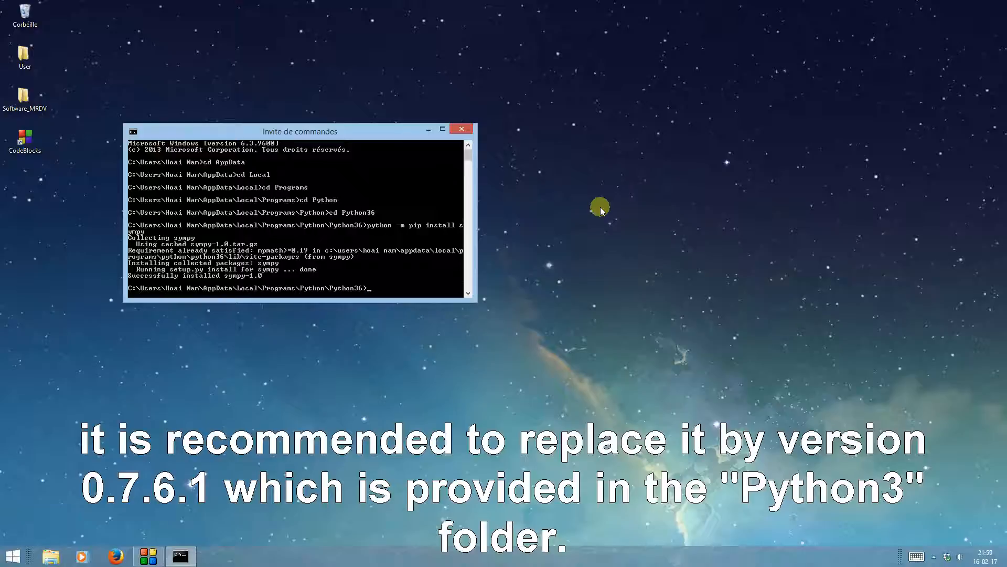
{"action": "mouse_move", "coordinate": [572, 290]}
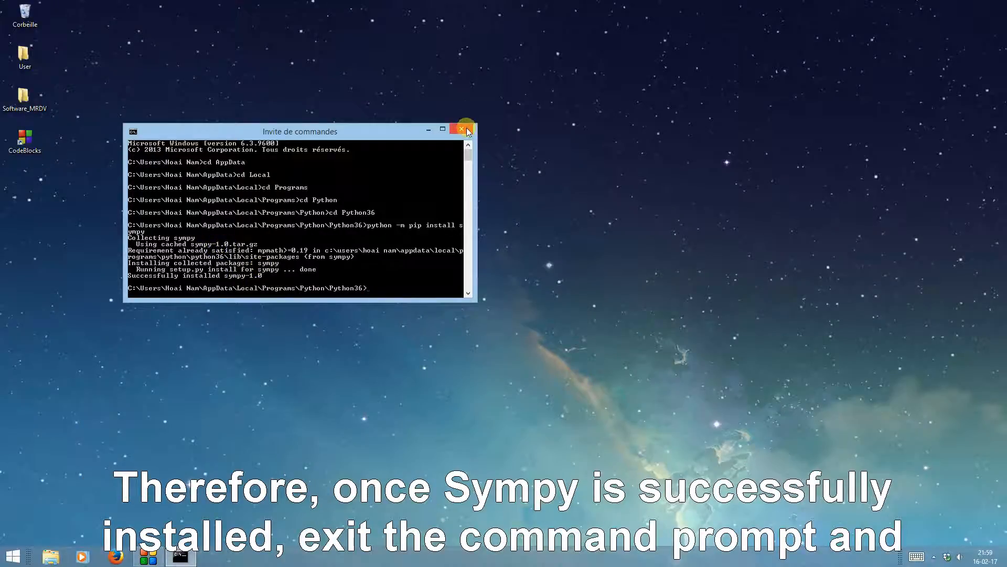
- Close the prompt and browse C: > Utilisateurs > user > AppData in File Explorer
{"action": "left_click", "coordinate": [463, 129]}
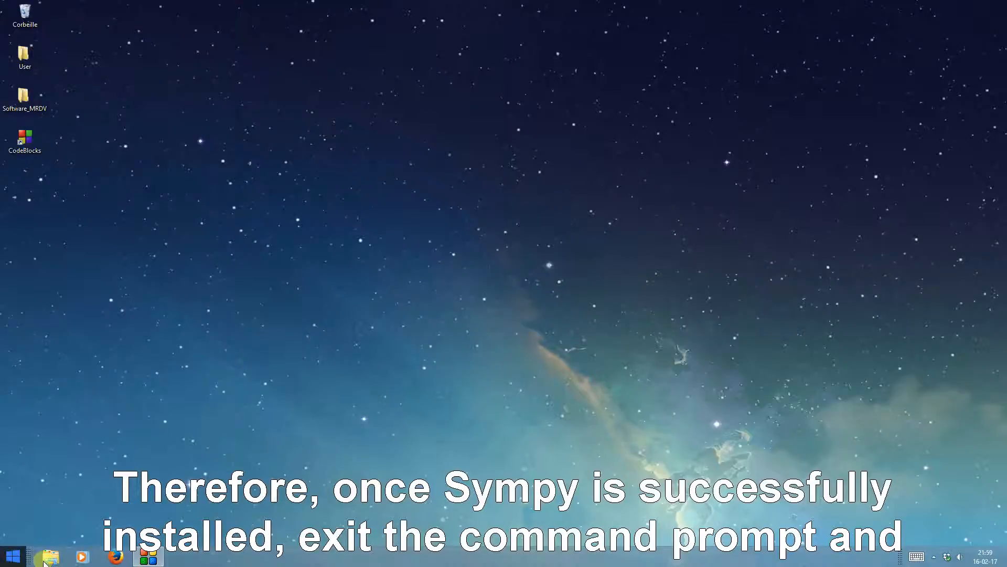
{"action": "left_click", "coordinate": [50, 556]}
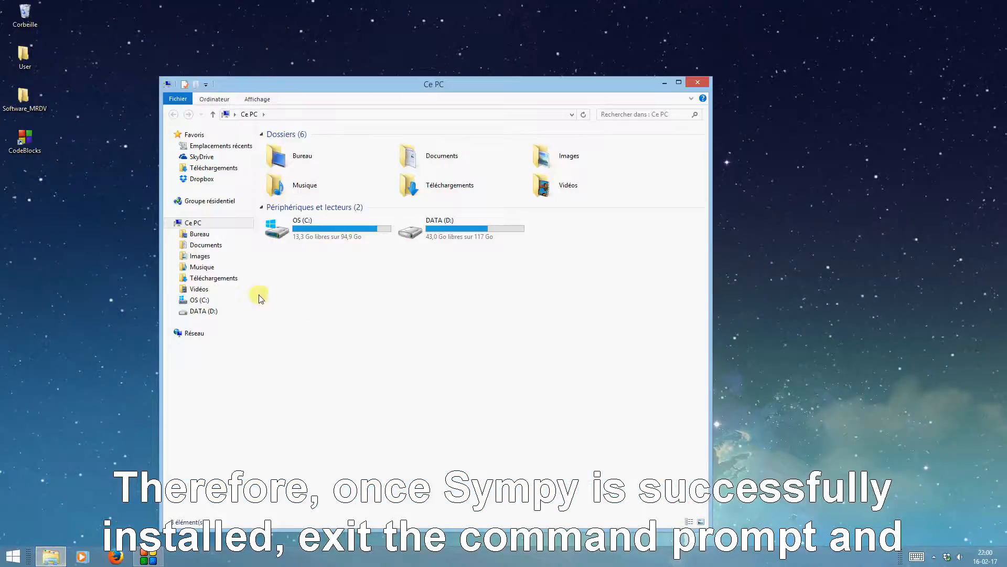
{"action": "left_click", "coordinate": [327, 228]}
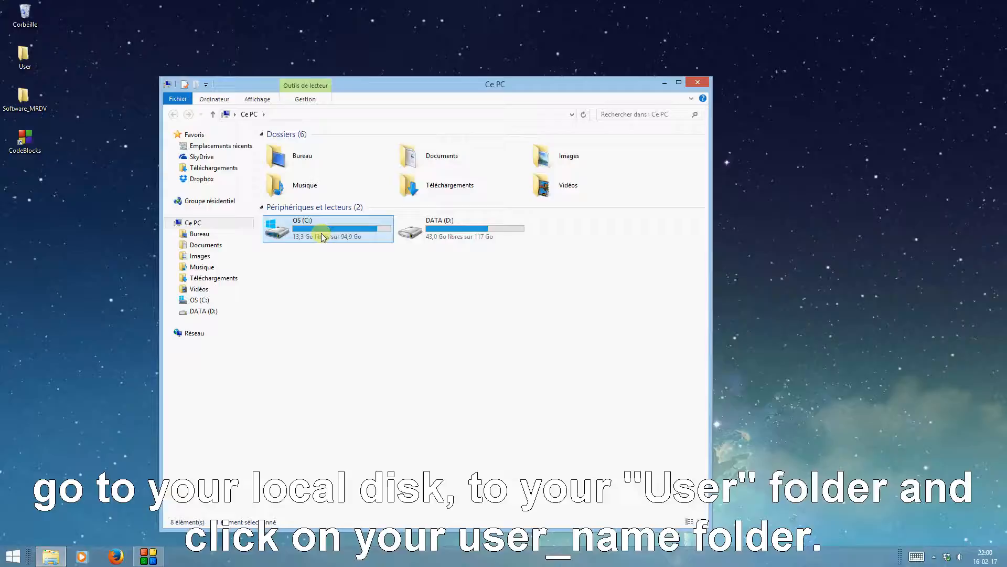
{"action": "double_click", "coordinate": [301, 230]}
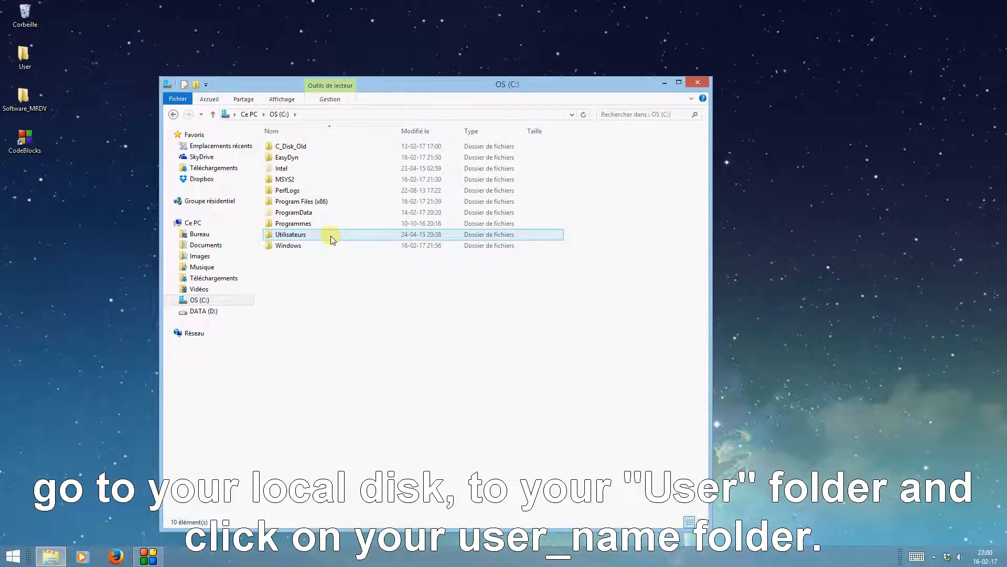
{"action": "double_click", "coordinate": [291, 234]}
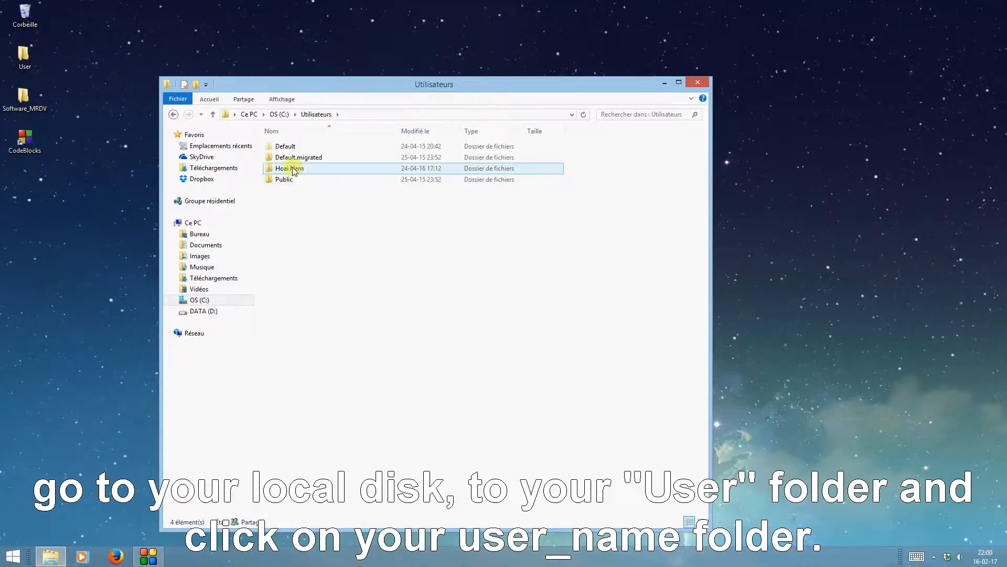
{"action": "double_click", "coordinate": [289, 168]}
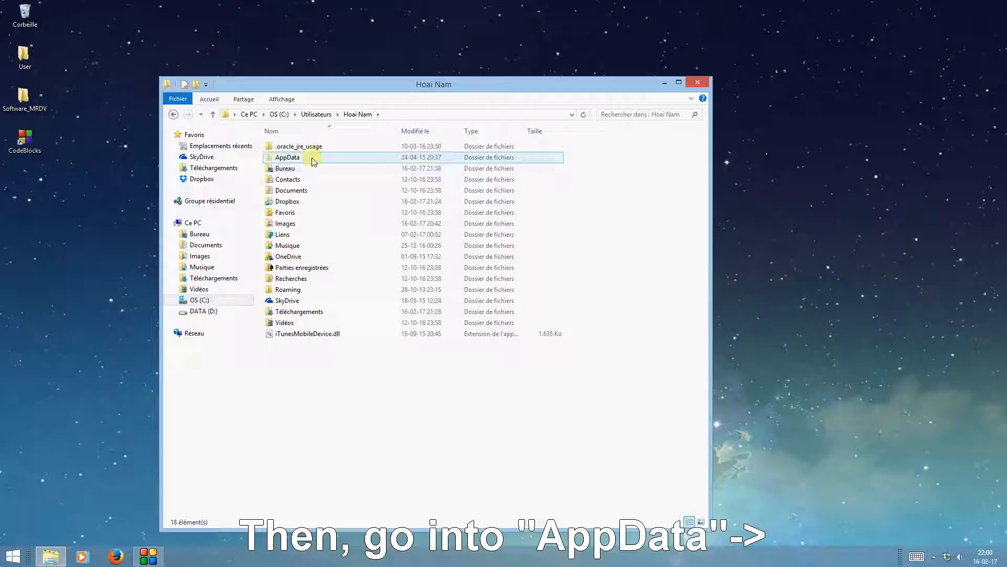
{"action": "double_click", "coordinate": [287, 157]}
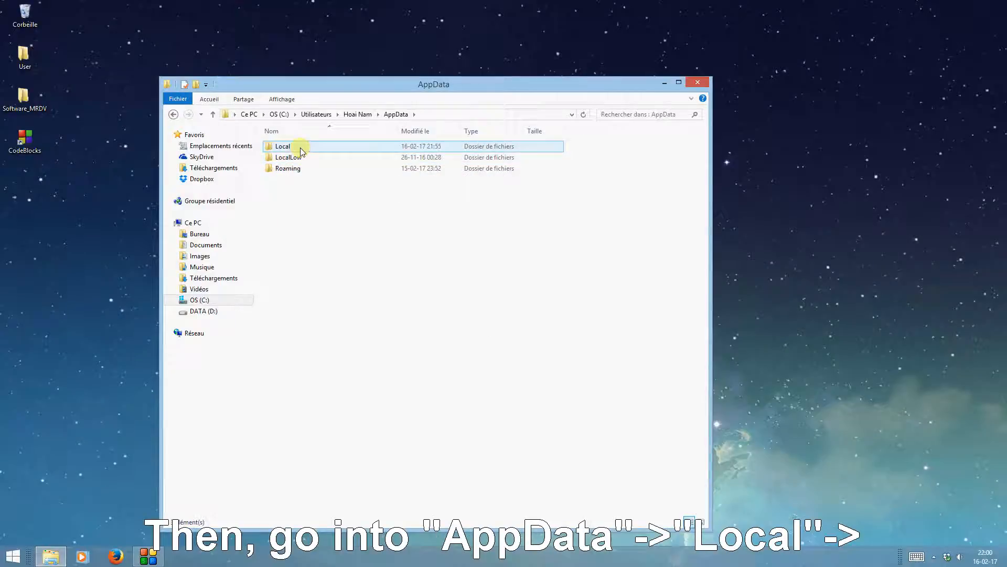
- Continue through Local > Programs > Python > Python36 > Lib into site-packages
{"action": "double_click", "coordinate": [282, 145]}
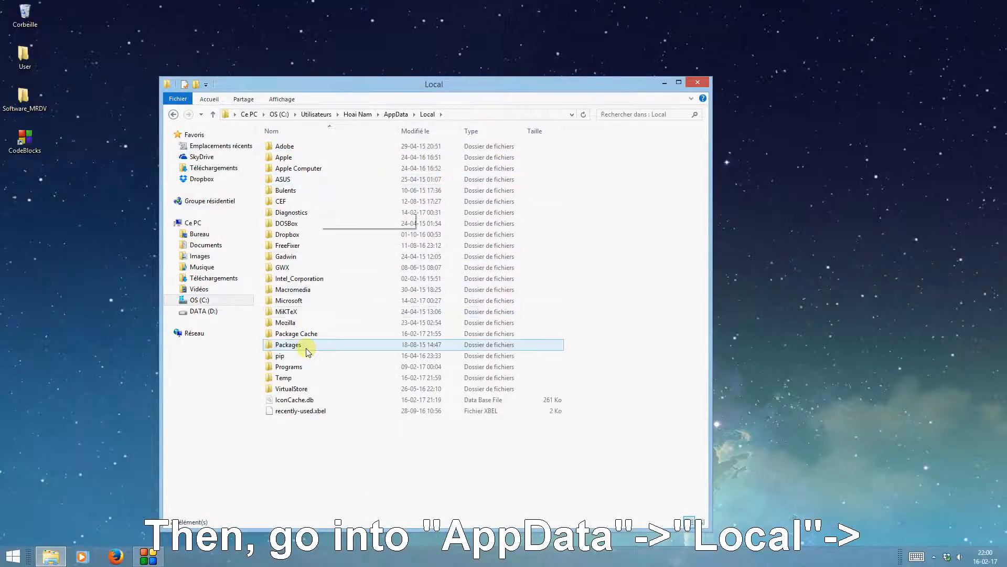
{"action": "double_click", "coordinate": [287, 366]}
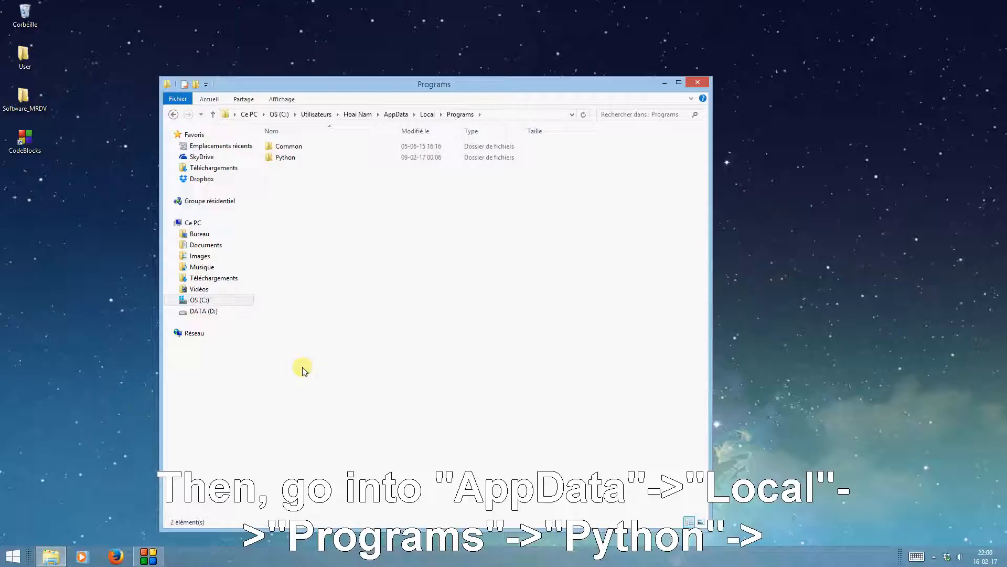
{"action": "double_click", "coordinate": [284, 156]}
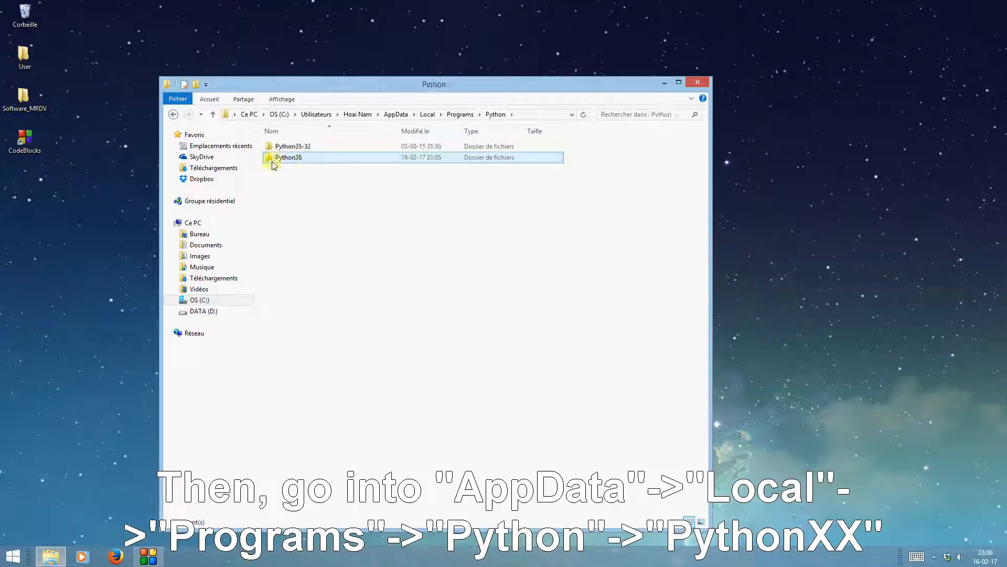
{"action": "double_click", "coordinate": [289, 157]}
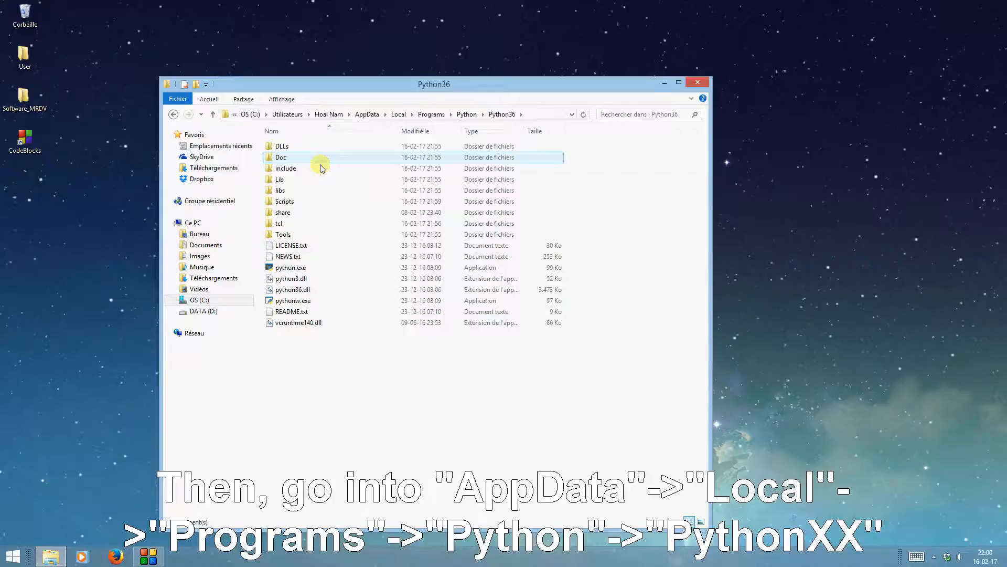
{"action": "left_click", "coordinate": [279, 180]}
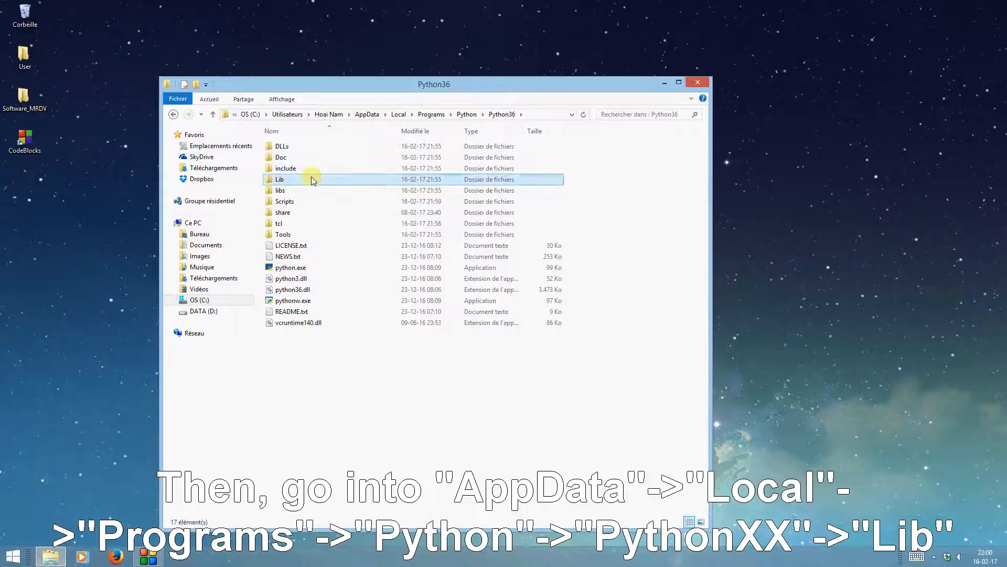
{"action": "double_click", "coordinate": [280, 179]}
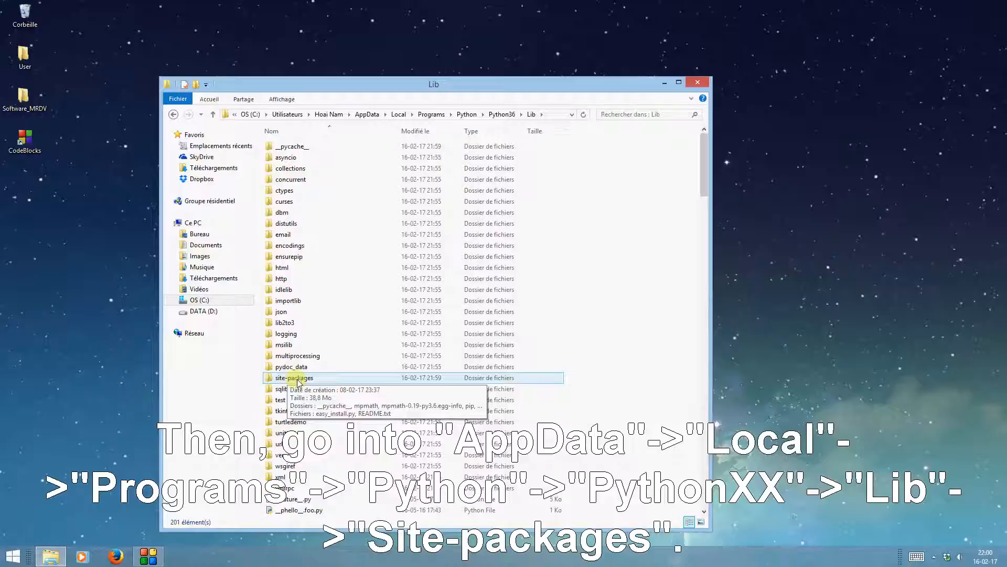
{"action": "double_click", "coordinate": [296, 377]}
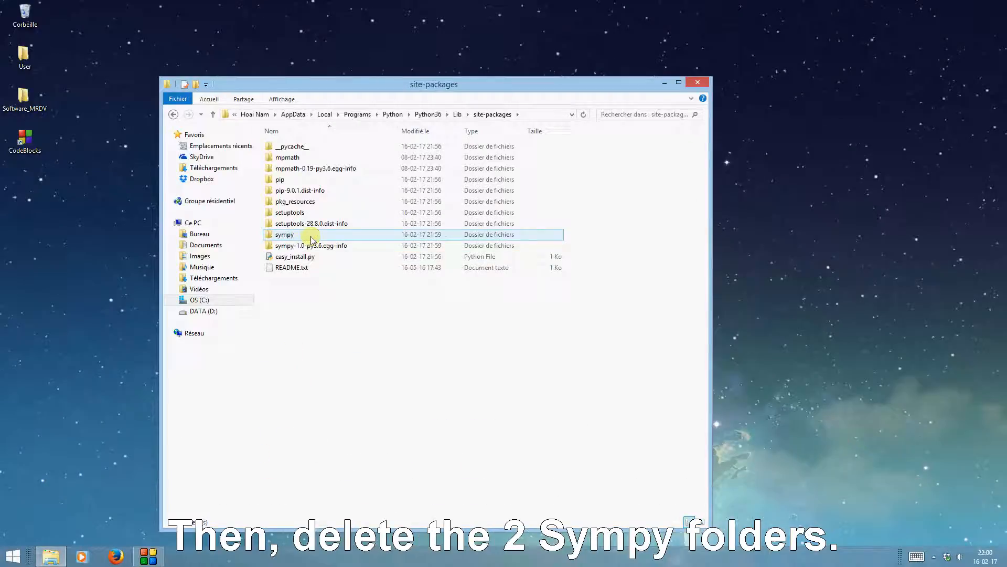
{"action": "mouse_move", "coordinate": [311, 246]}
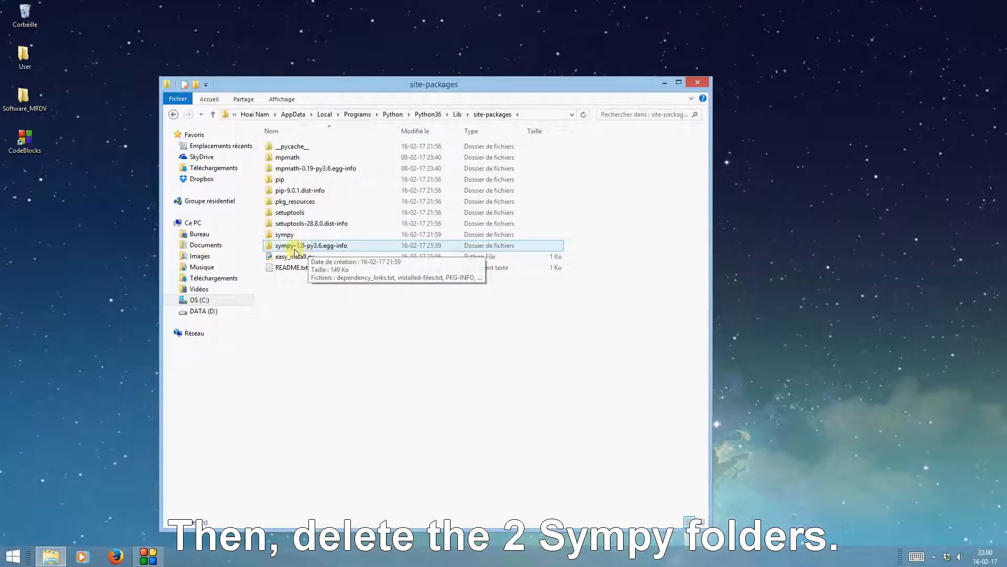
- Delete the sympy and sympy-1.0 egg-info folders from site-packages via Supprimer
{"action": "left_click", "coordinate": [285, 234]}
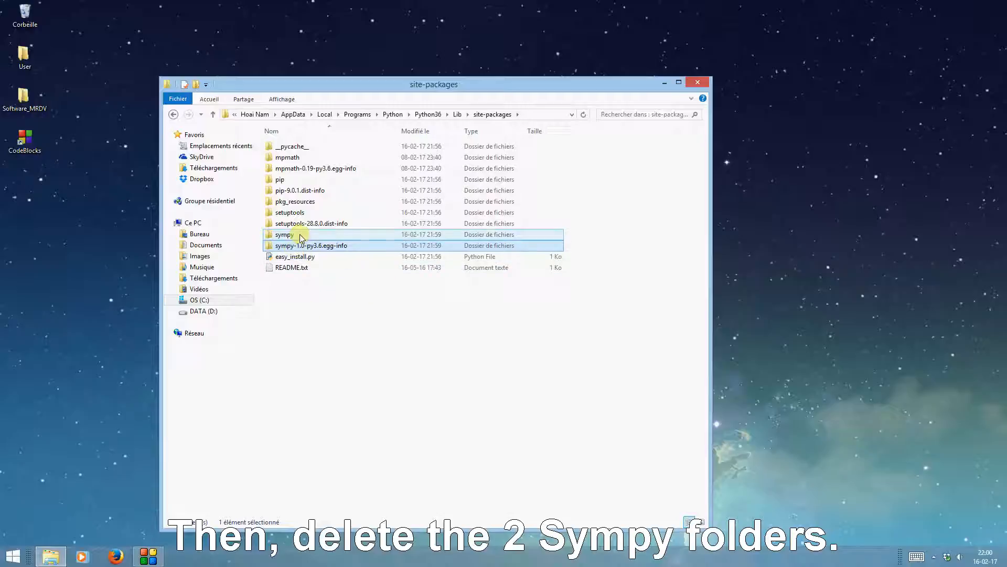
{"action": "right_click", "coordinate": [296, 239]}
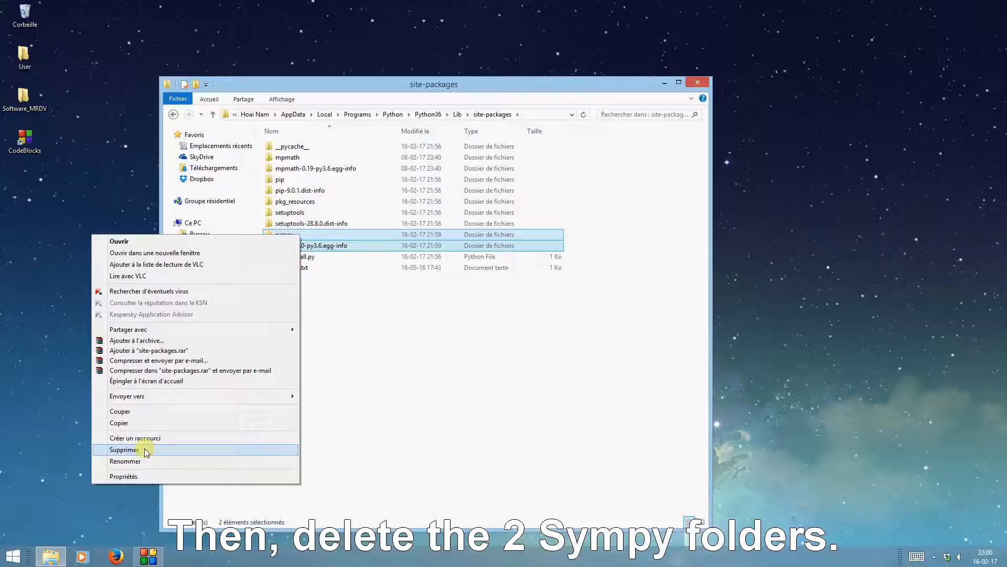
{"action": "left_click", "coordinate": [124, 449]}
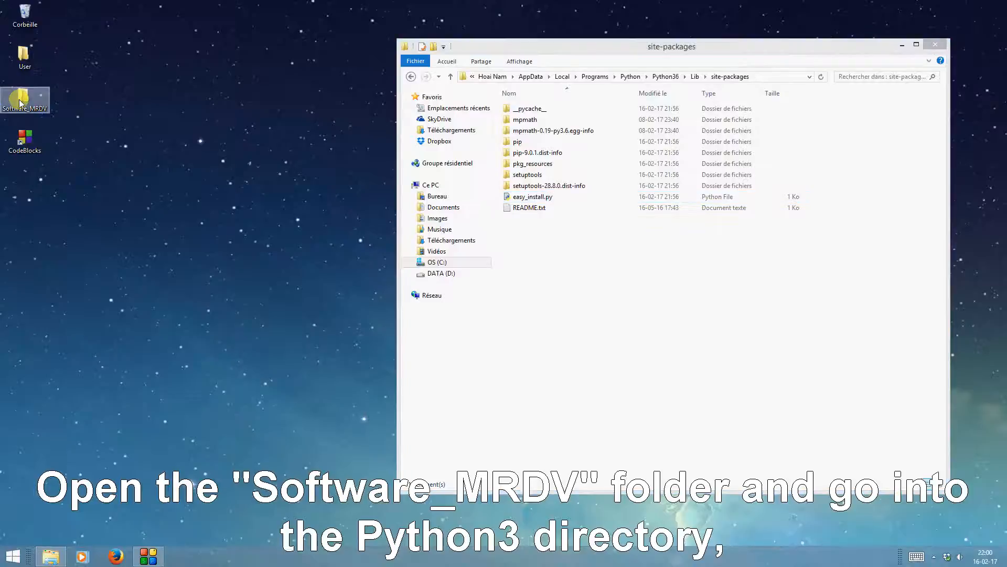
- Copy both folders from Software_MRDV > Python3 > Sympy_Update and paste them into site-packages
{"action": "double_click", "coordinate": [24, 97]}
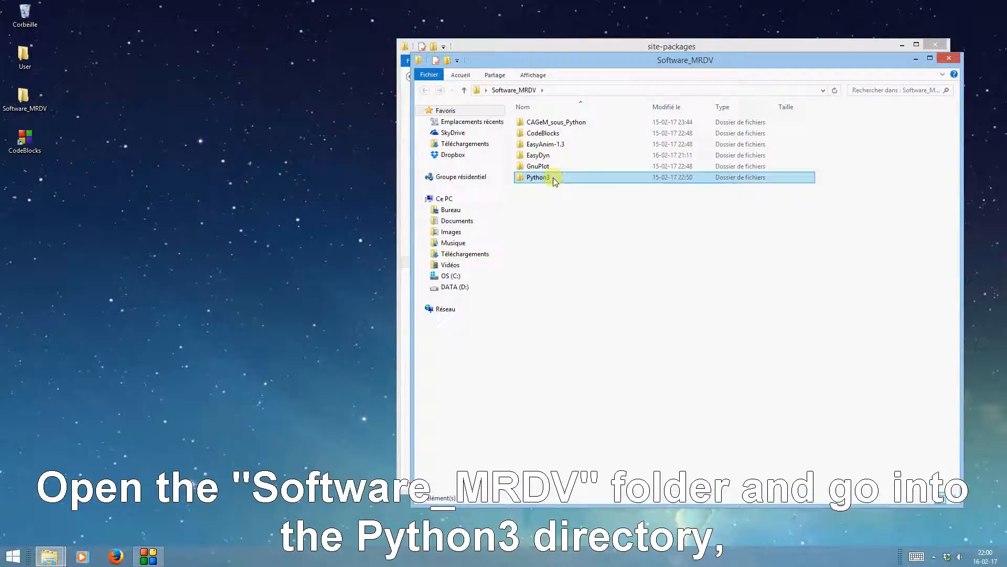
{"action": "double_click", "coordinate": [537, 176]}
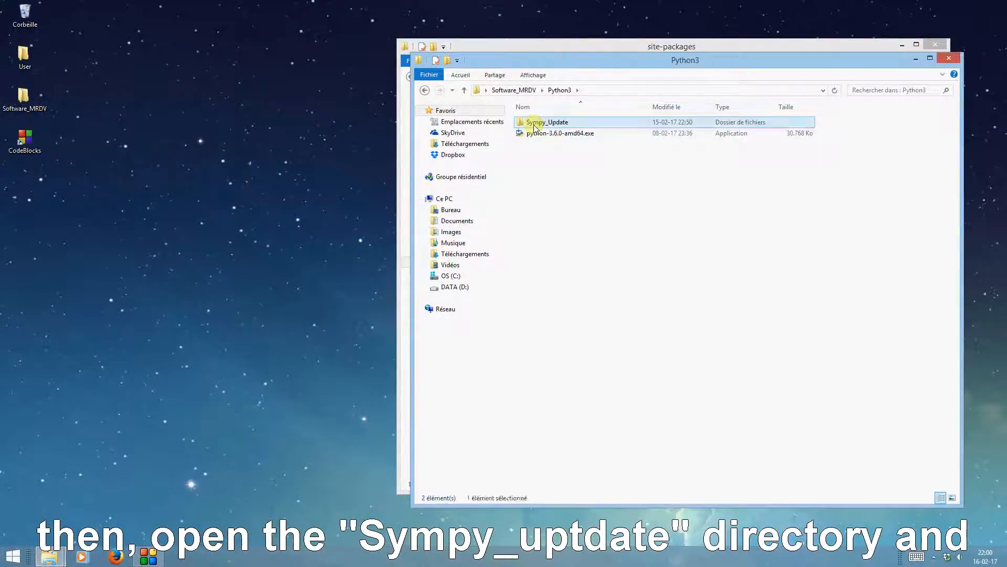
{"action": "double_click", "coordinate": [547, 122]}
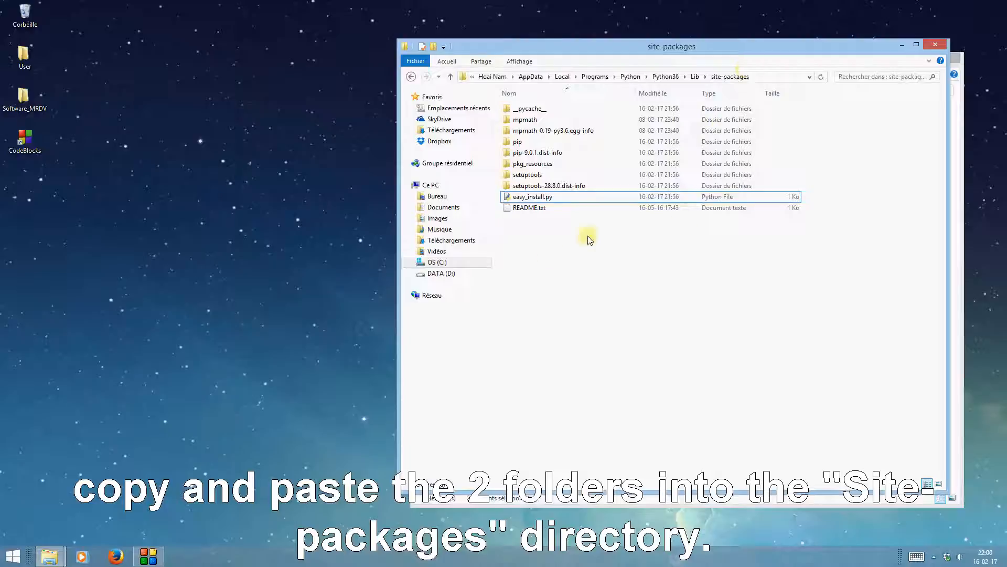
{"action": "right_click", "coordinate": [585, 240]}
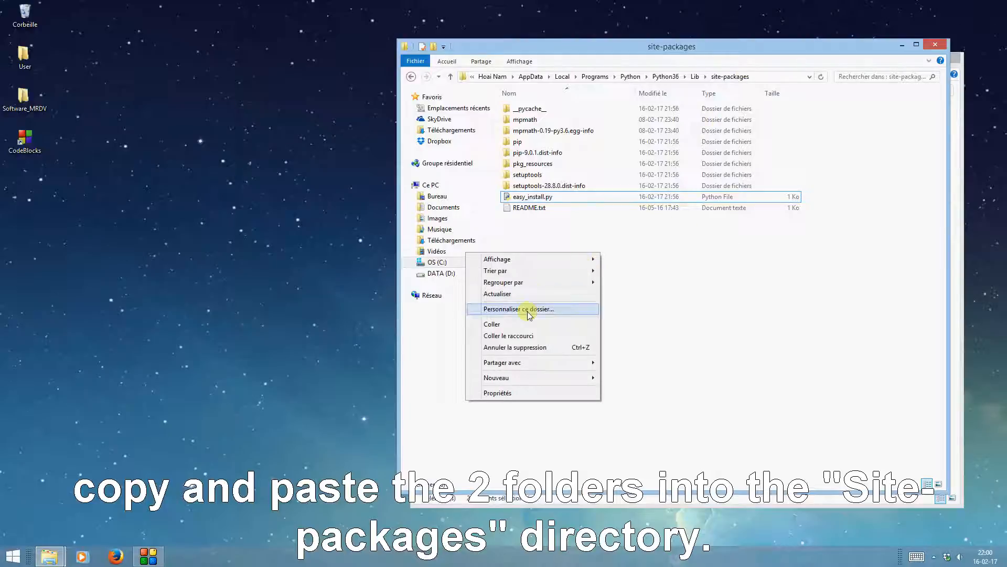
{"action": "left_click", "coordinate": [492, 325]}
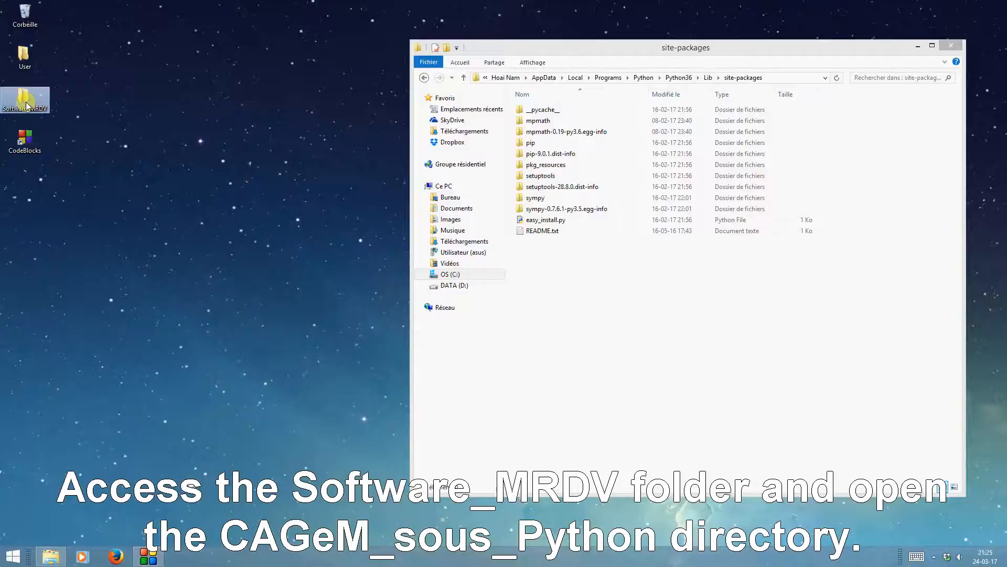
- Copy cagem.py from Software_MRDV > CAGeM_sous_Python with Copier
{"action": "double_click", "coordinate": [24, 98]}
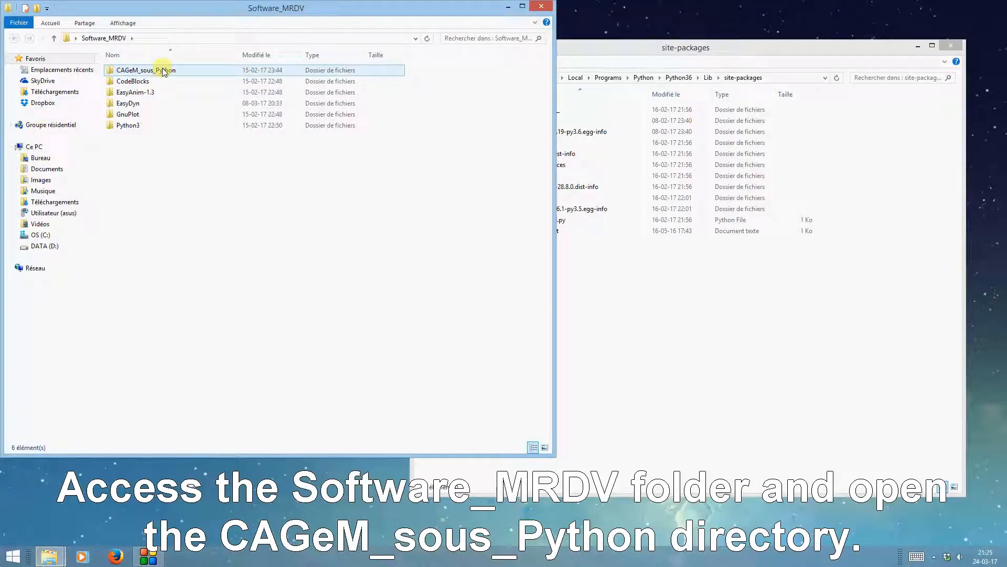
{"action": "double_click", "coordinate": [144, 69]}
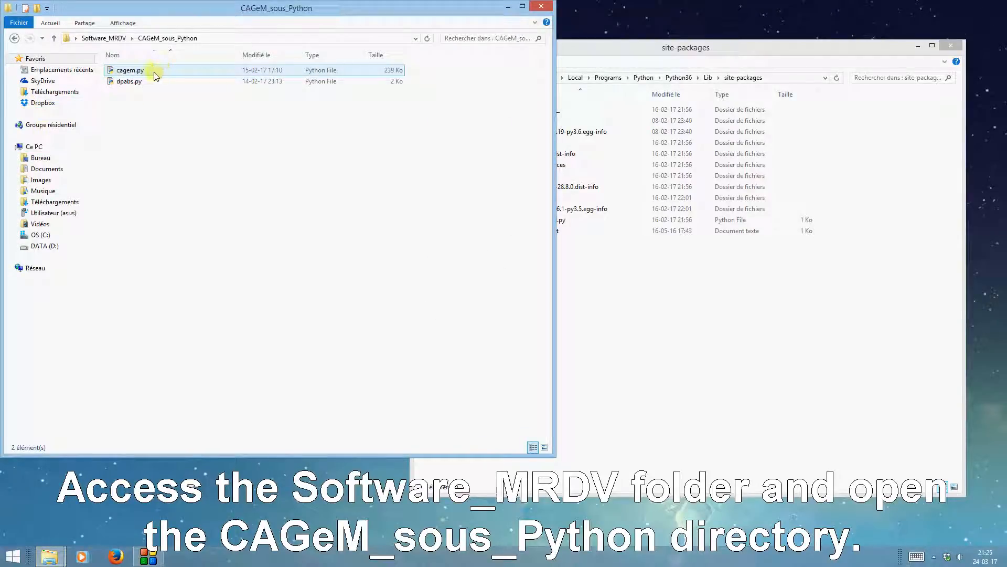
{"action": "left_click", "coordinate": [130, 71]}
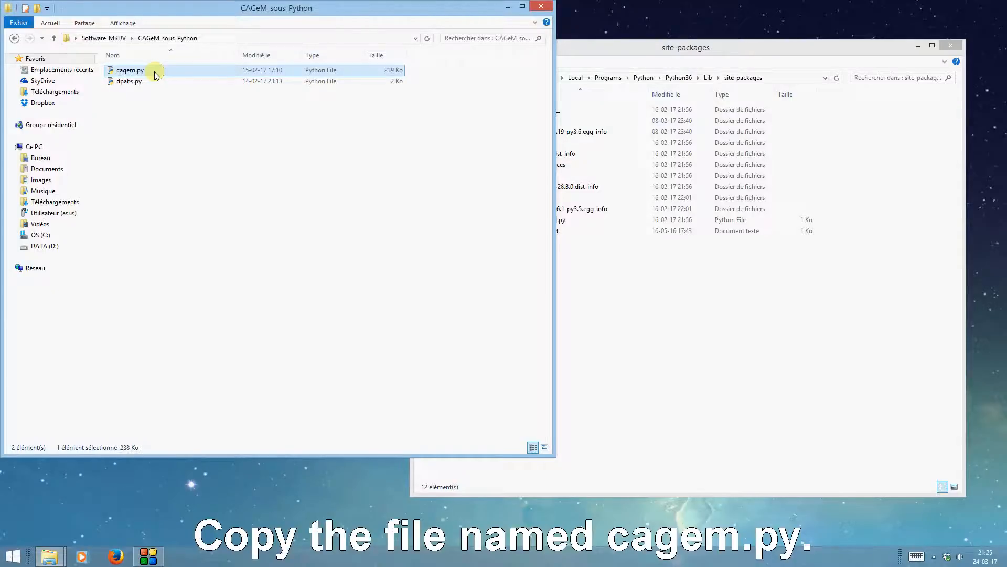
{"action": "right_click", "coordinate": [130, 71]}
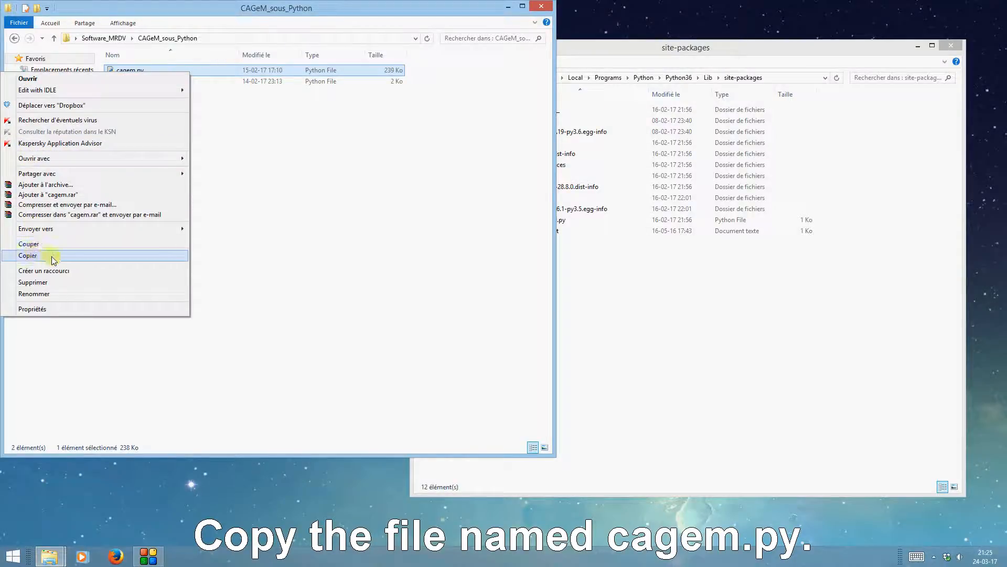
{"action": "left_click", "coordinate": [27, 255]}
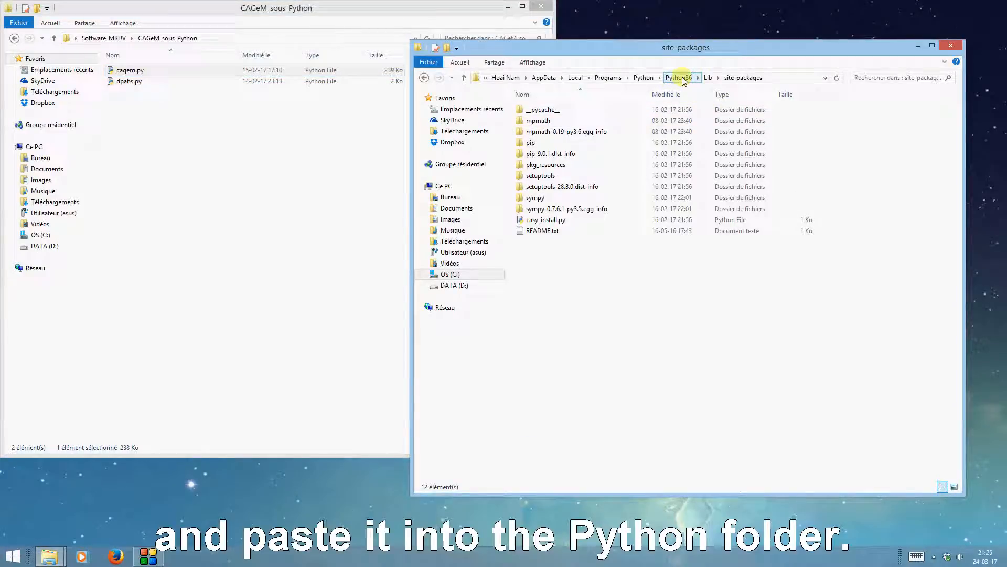
- Go up to the Python36 folder and paste cagem.py there with Coller
{"action": "left_click", "coordinate": [678, 77]}
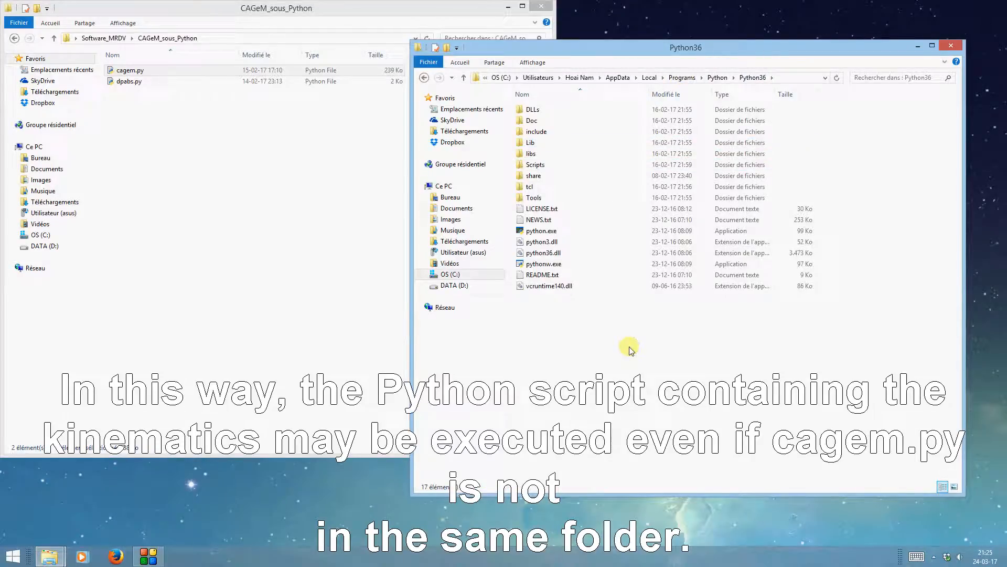
{"action": "right_click", "coordinate": [628, 347]}
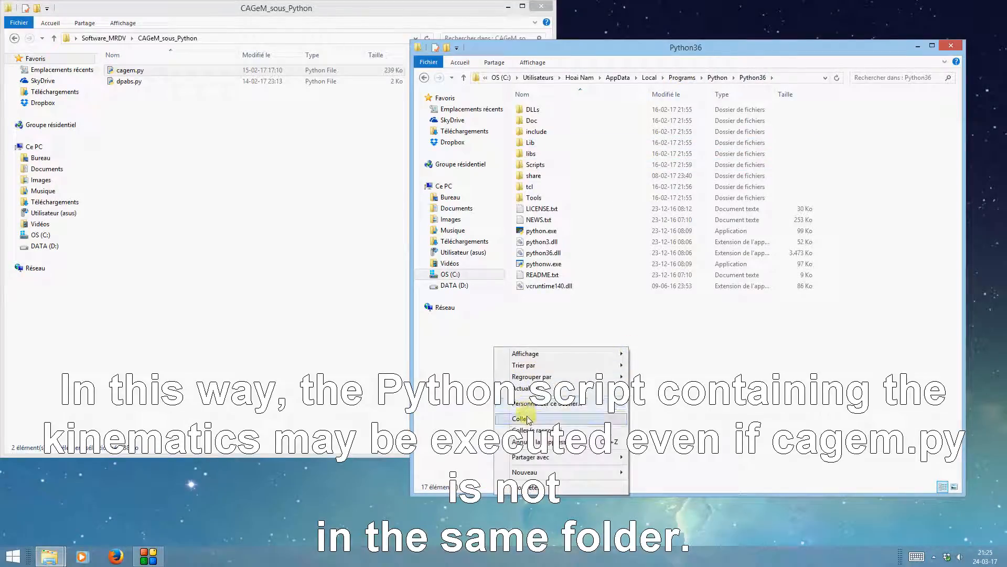
{"action": "left_click", "coordinate": [521, 418]}
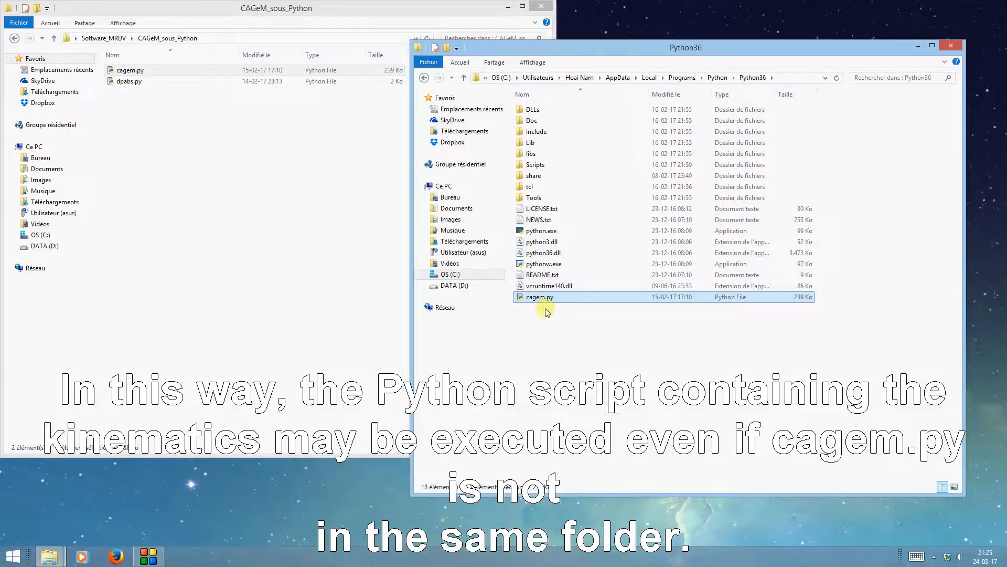